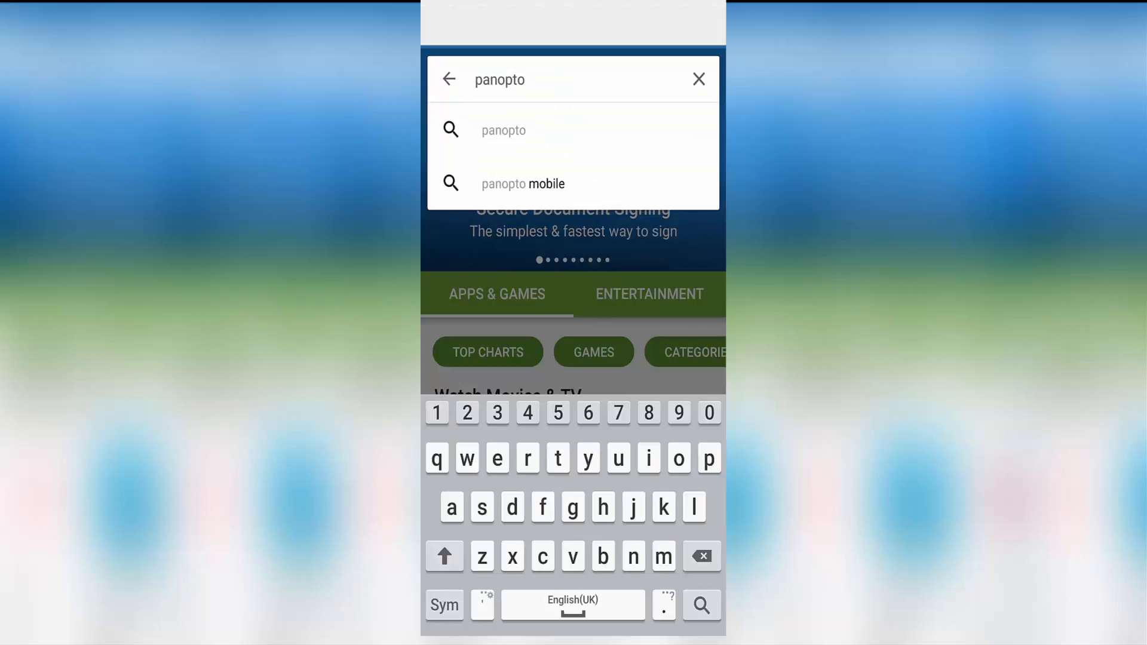
- Find and launch the Panopto mobile app from Play Store and begin sign-in to request a site address
click(503, 130)
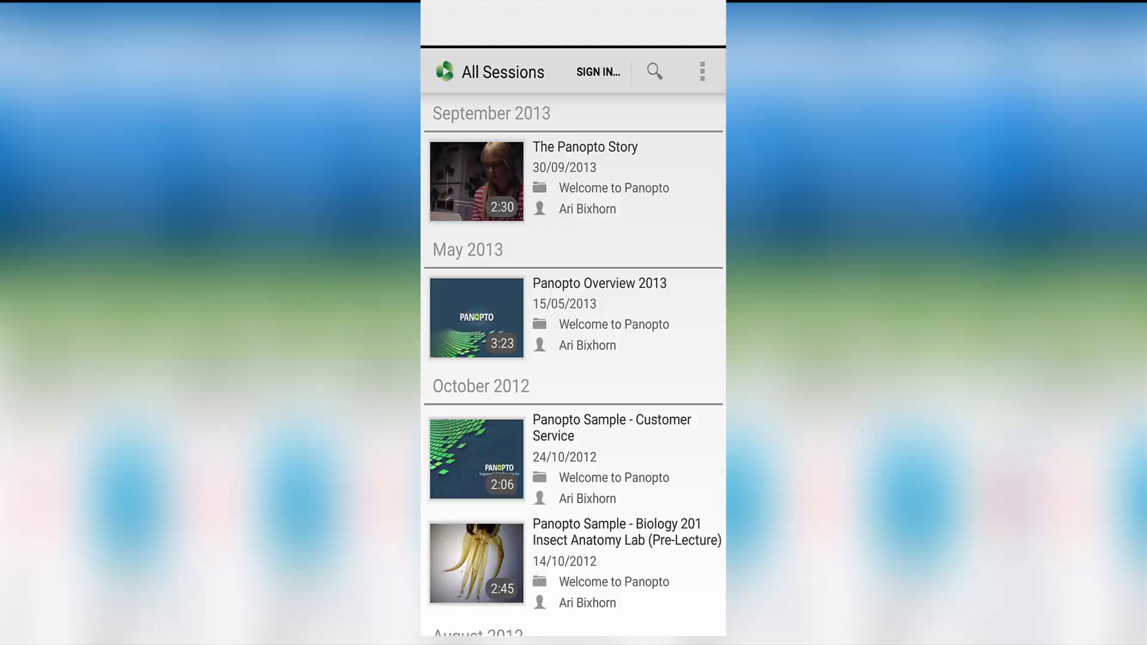
click(598, 72)
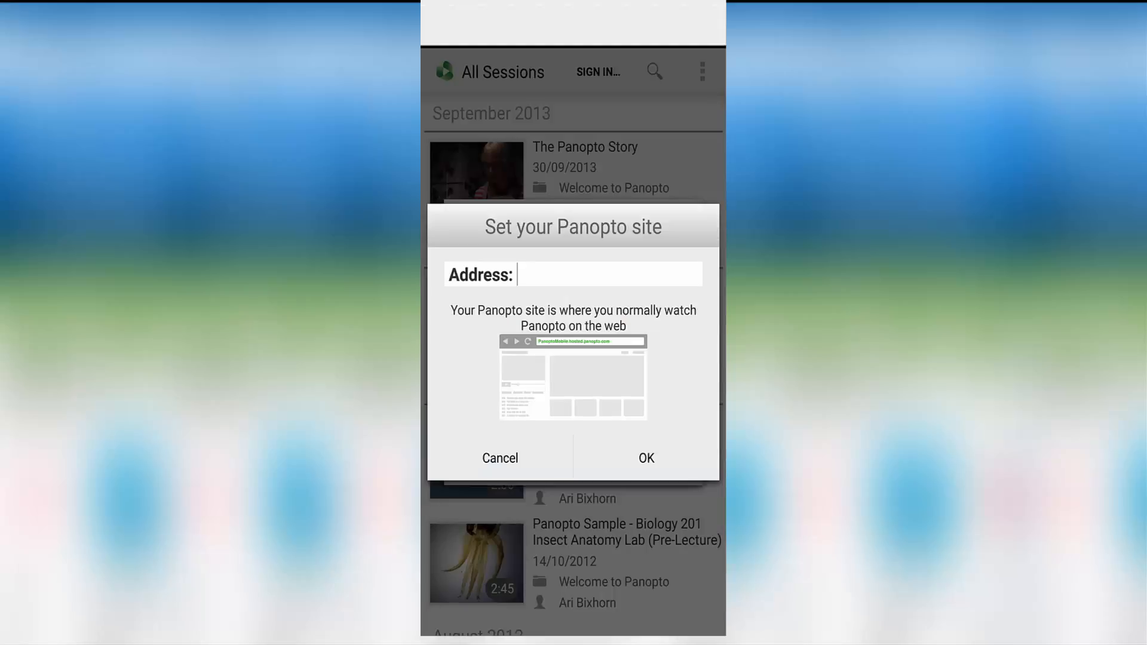
- Set the site to york.cloud.panopto.eu and sign in with the University of York provider
text(york.cloud.panopto.eu)
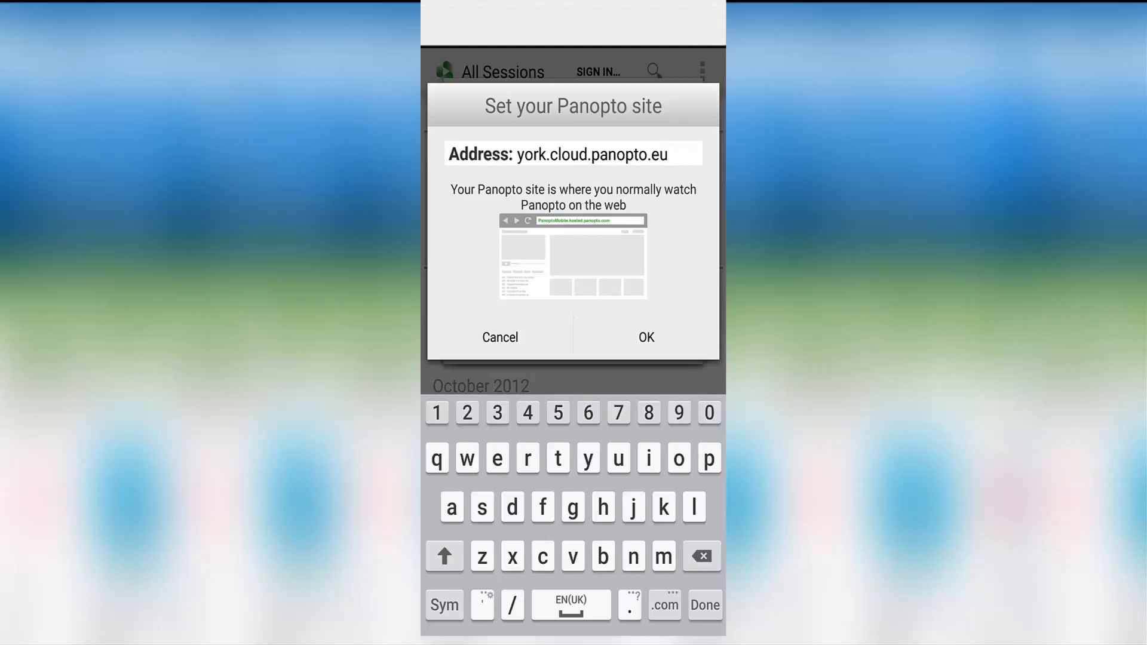
click(646, 337)
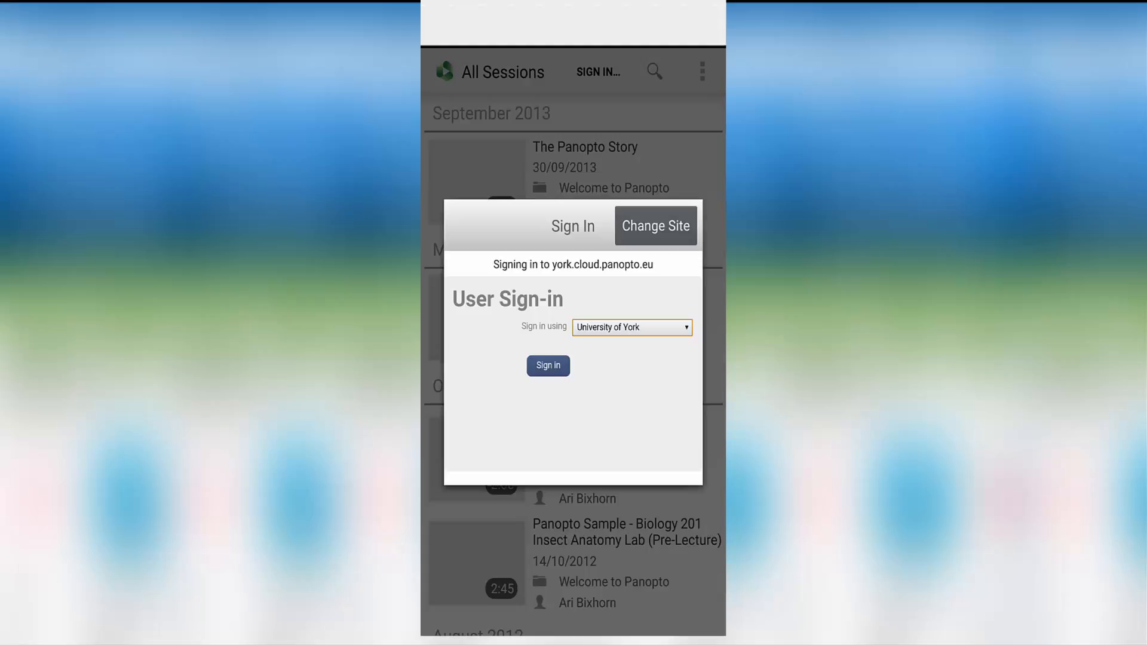
click(547, 366)
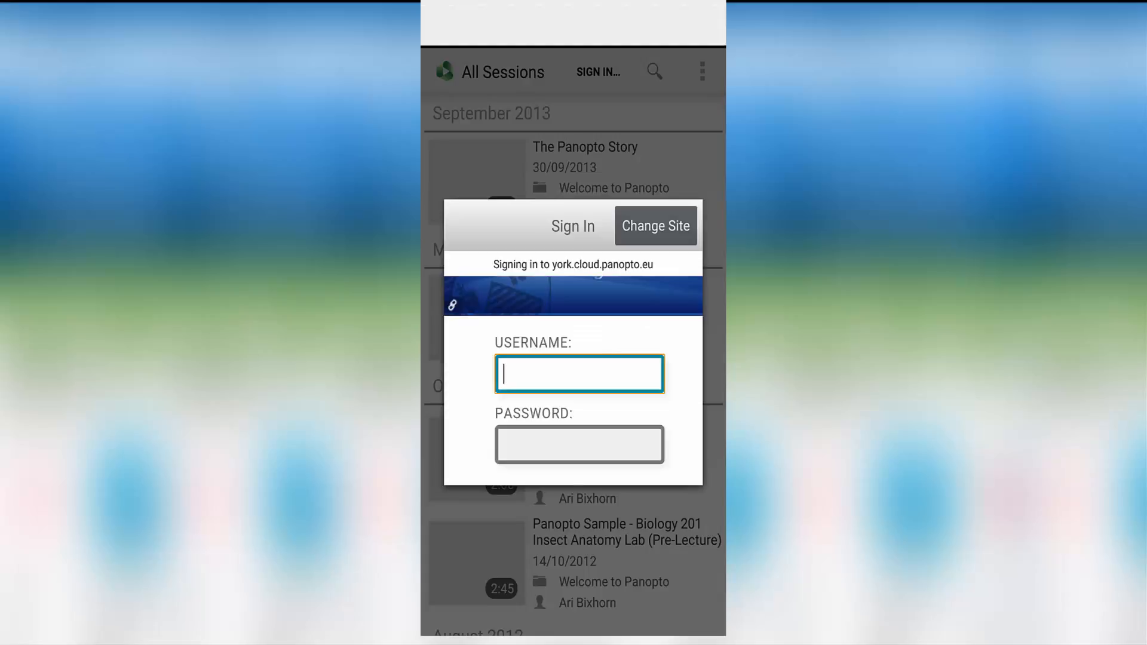